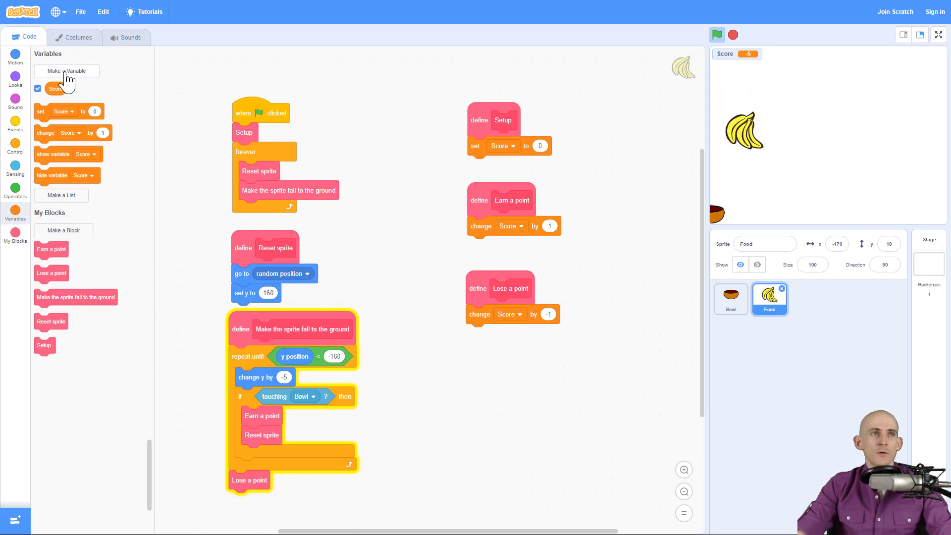
Create a global variable named Speed, available for all sprites
left_click(66, 71)
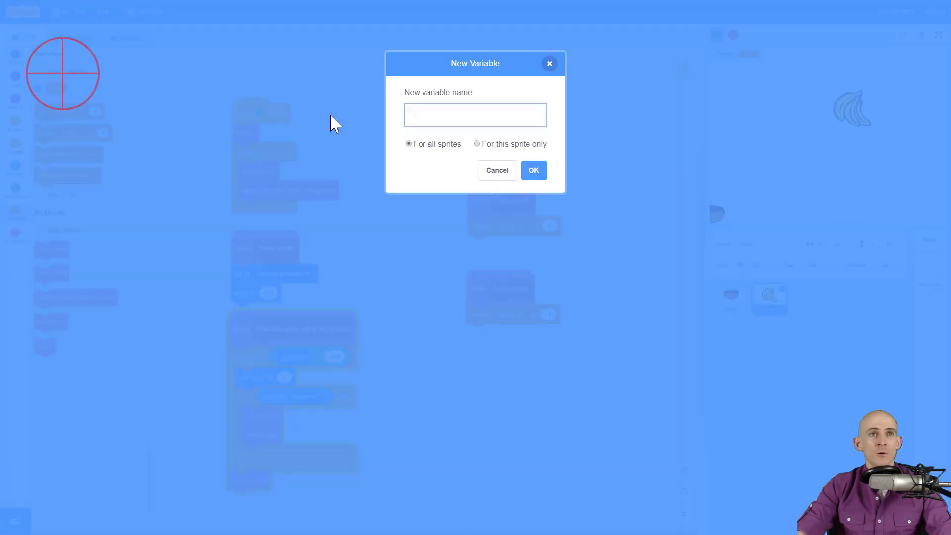
type("Speed")
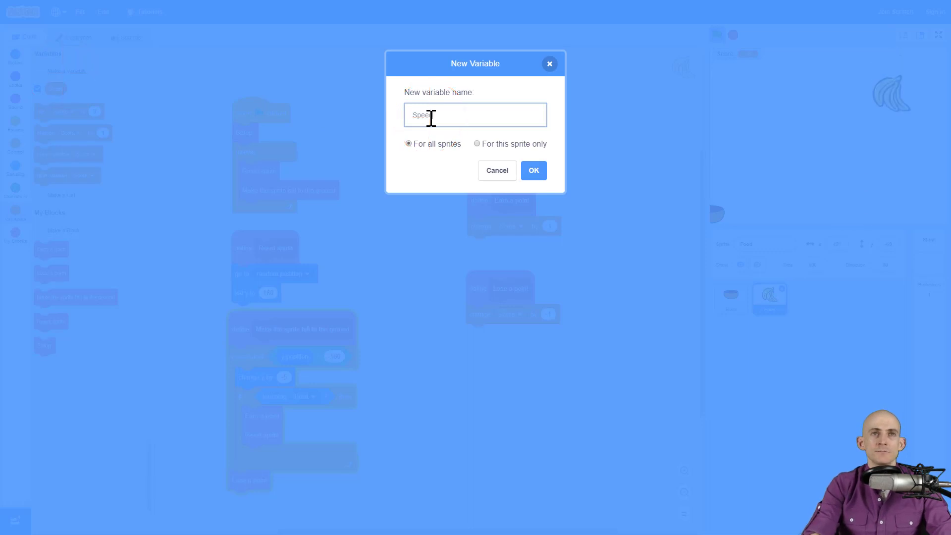
type("Speed")
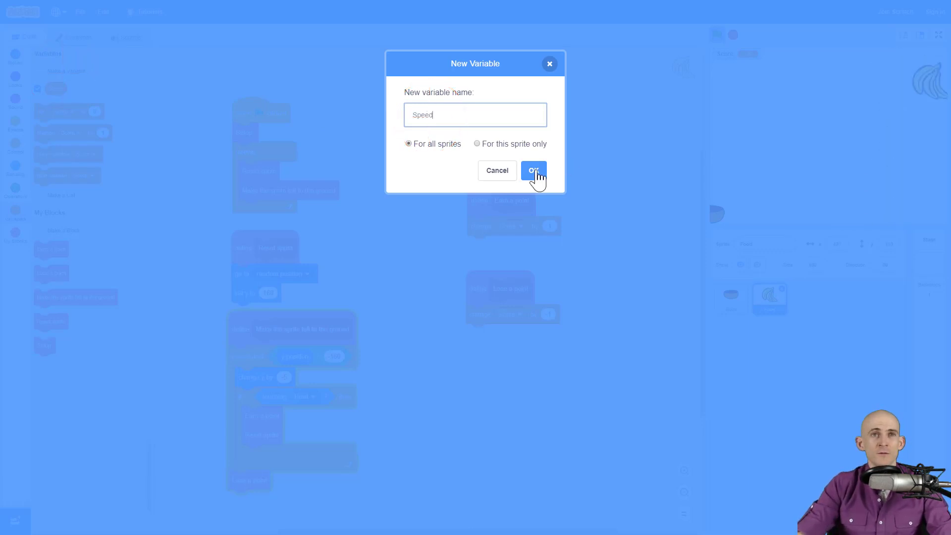
left_click(533, 170)
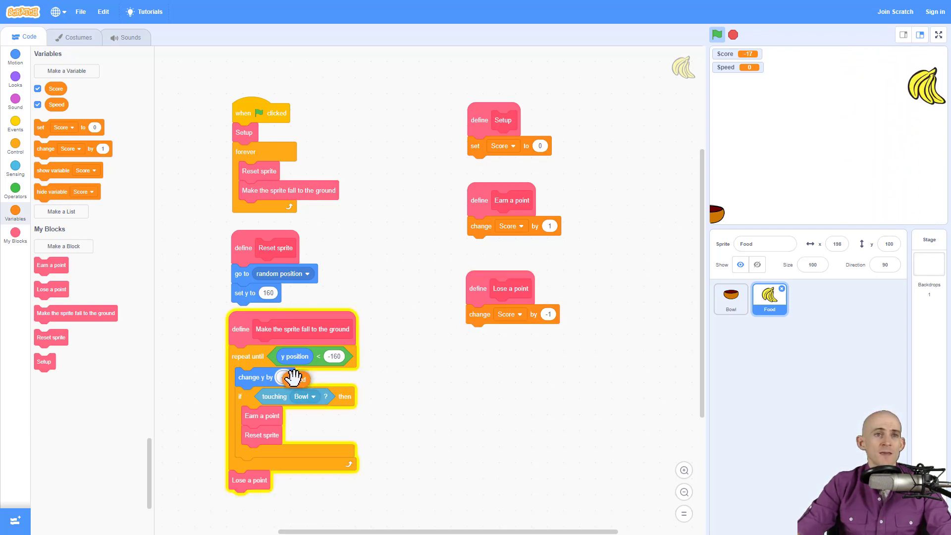
Make the food change y by Speed, and have Setup set Speed to -5
left_click_drag(297, 376, 293, 376)
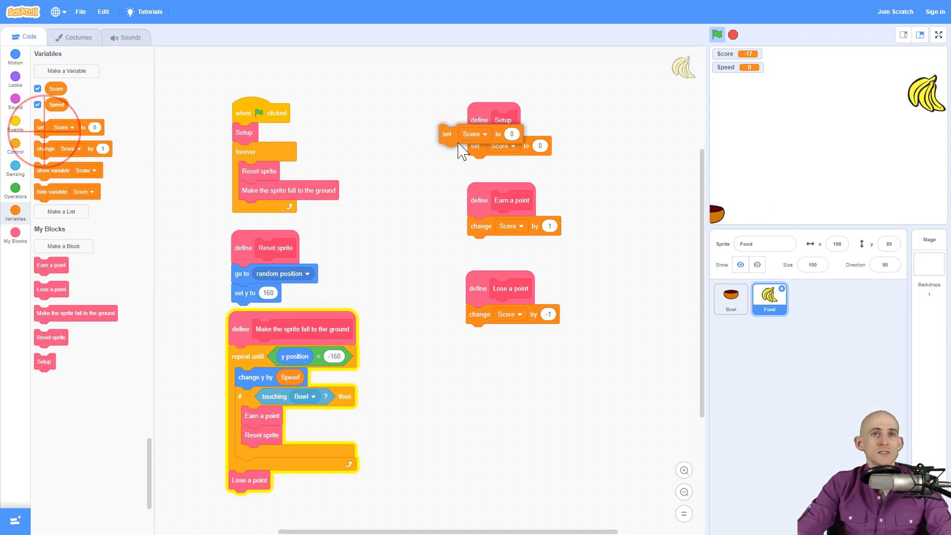
left_click_drag(447, 133, 475, 146)
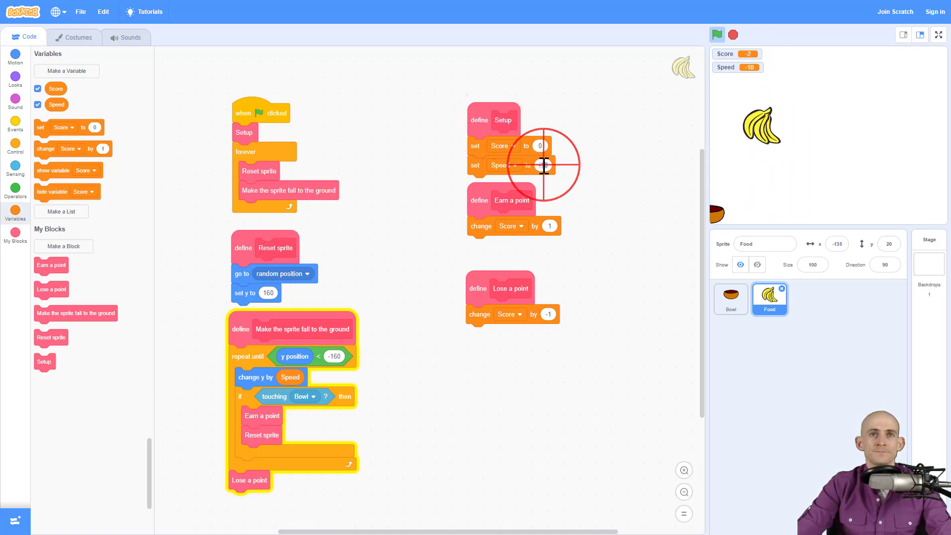
left_click(541, 165)
type("-5")
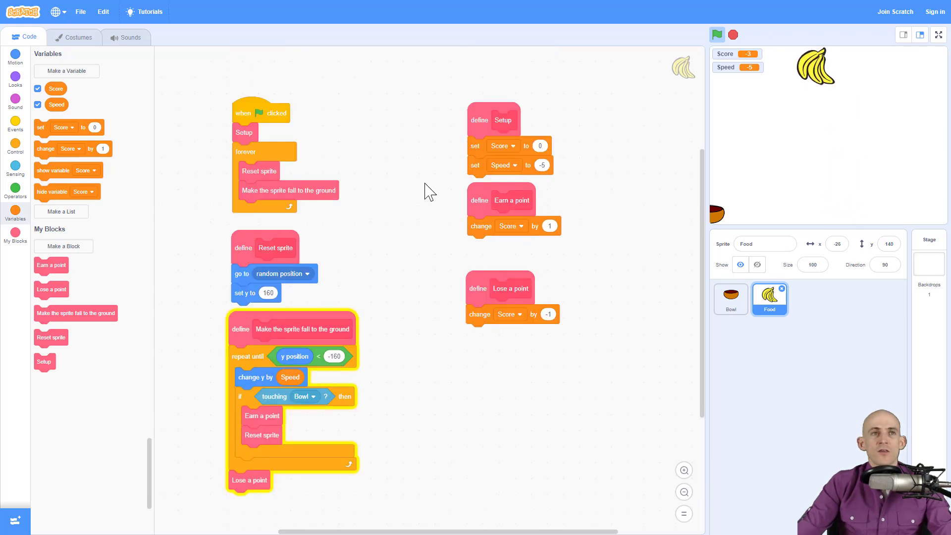
Build a green-flag forever loop that waits 1 second and changes Speed by -0.1
scroll("down", 3)
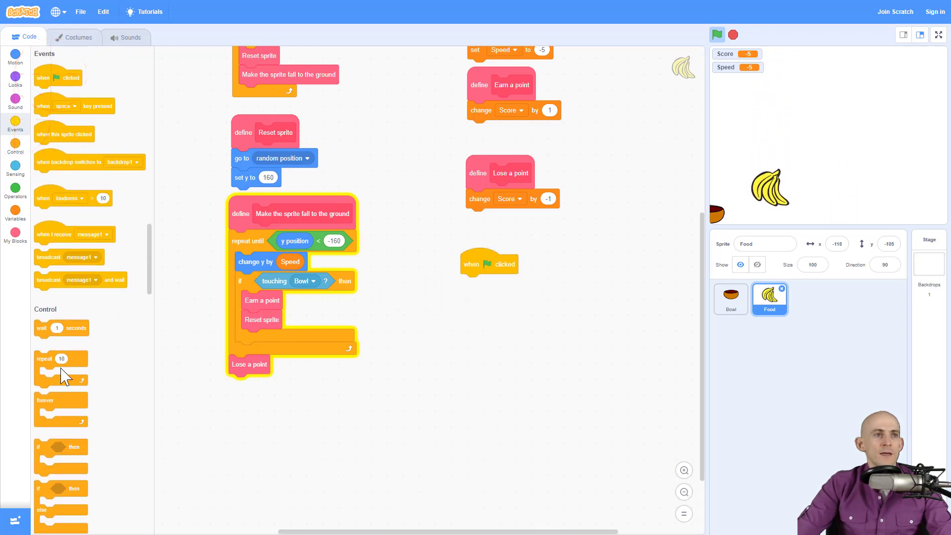
left_click_drag(60, 410, 492, 283)
type("-1")
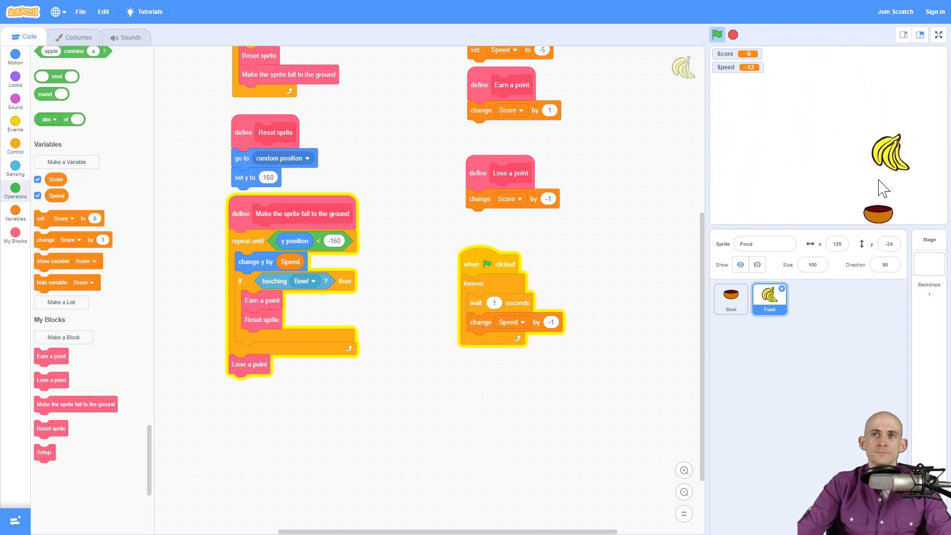
left_click(717, 35)
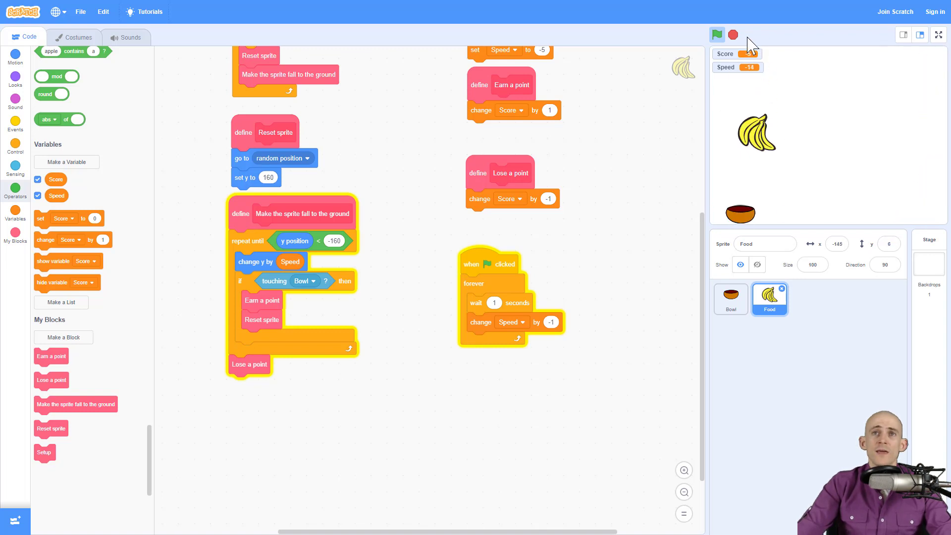
left_click(717, 35)
type("5")
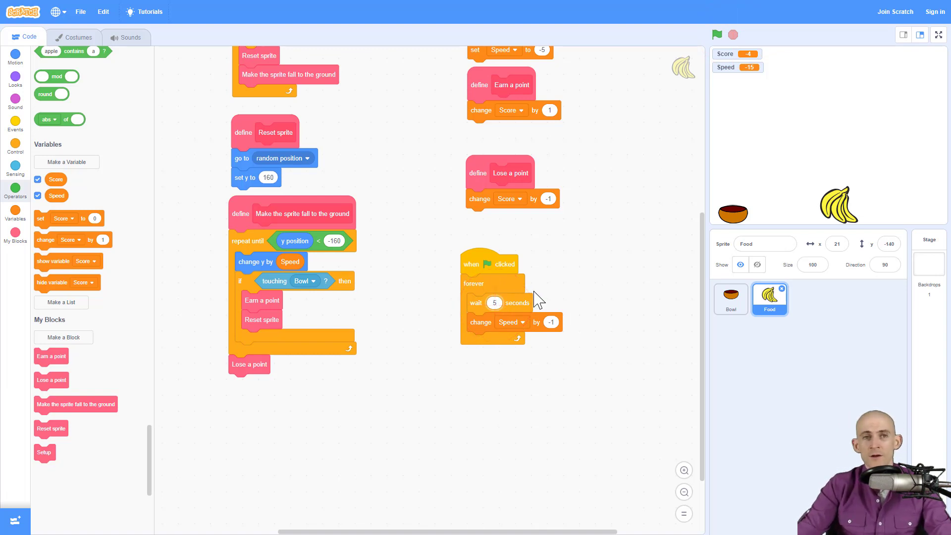
left_click(495, 303)
type("1")
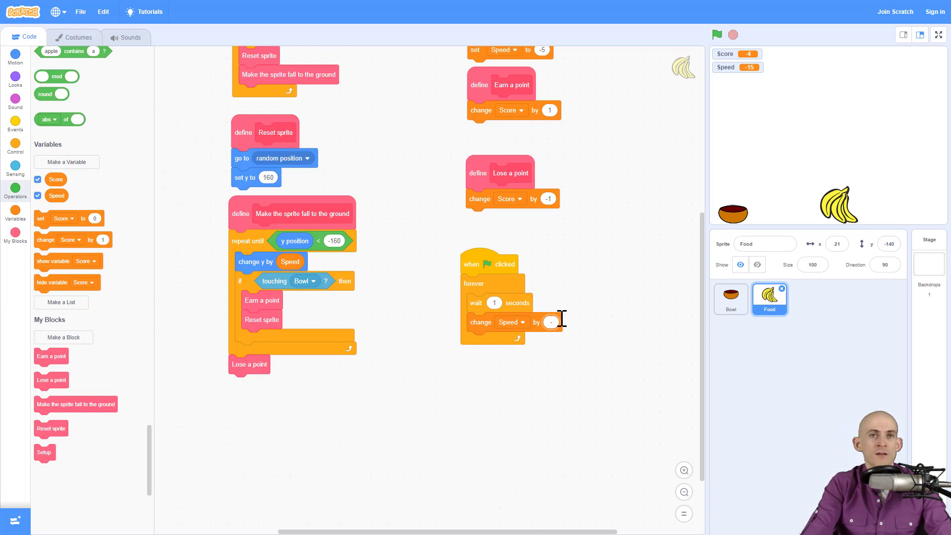
type("-0.1")
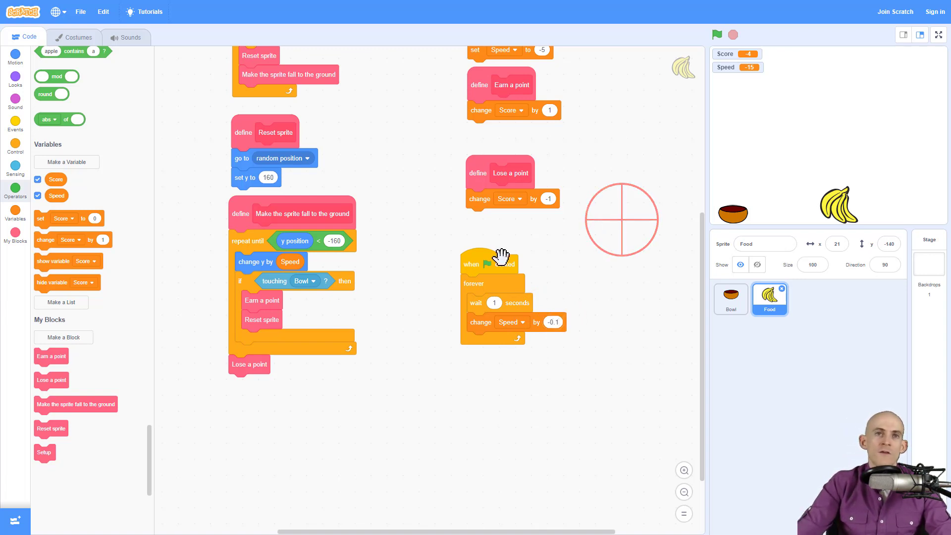
Run the game to watch the food fall faster as Speed reaches -6.4
left_click(716, 34)
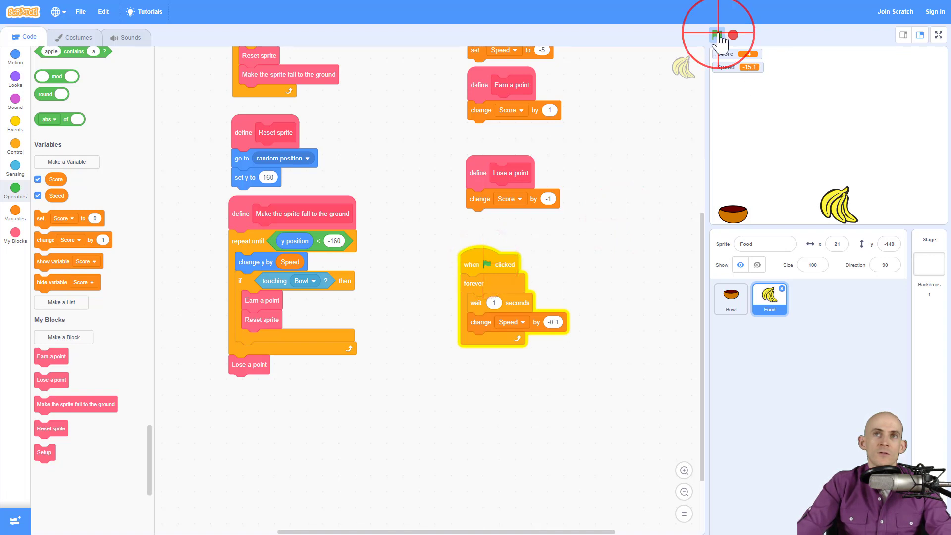
left_click(717, 35)
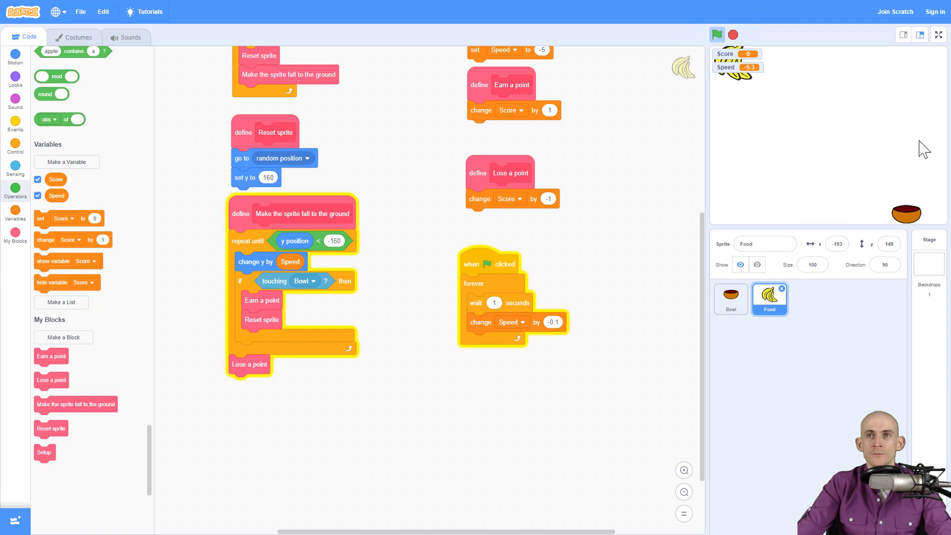
left_click(717, 35)
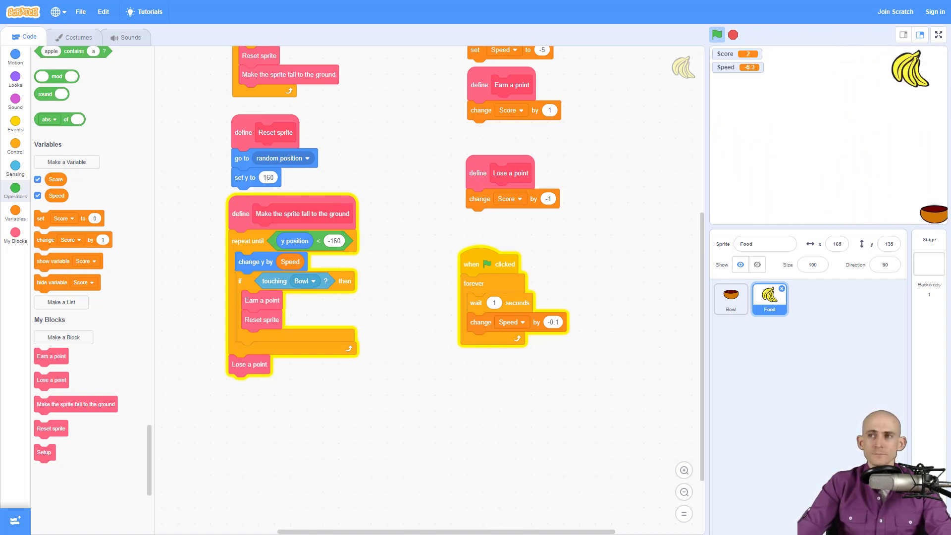
left_click(717, 35)
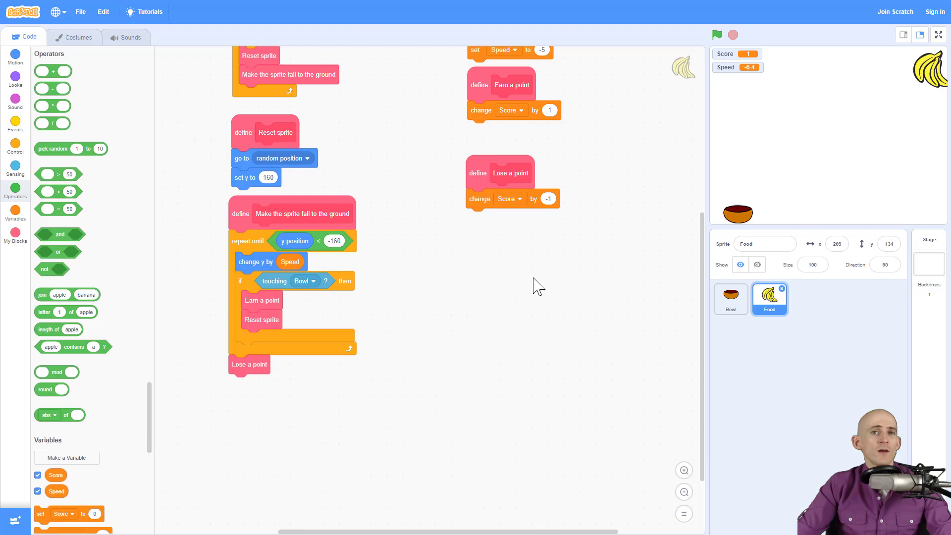
mouse_move(492, 271)
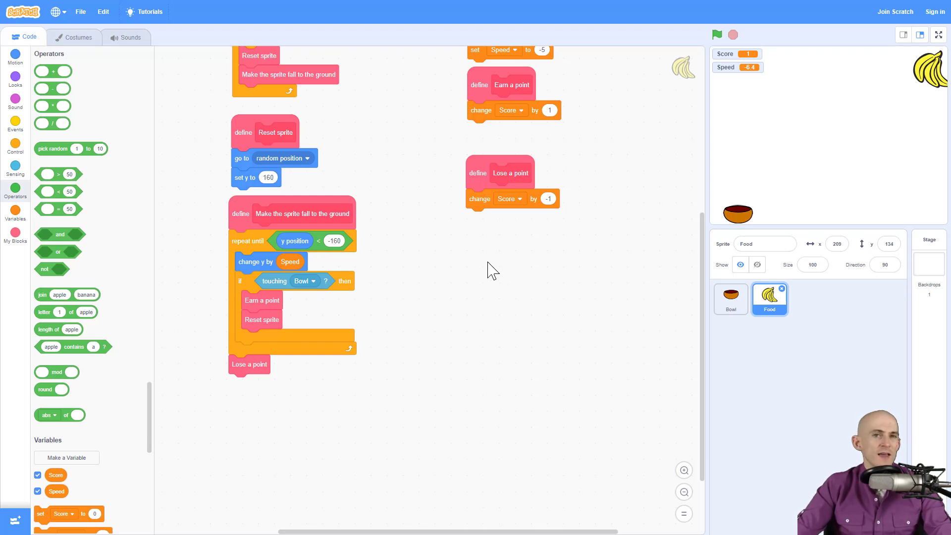
mouse_move(365, 246)
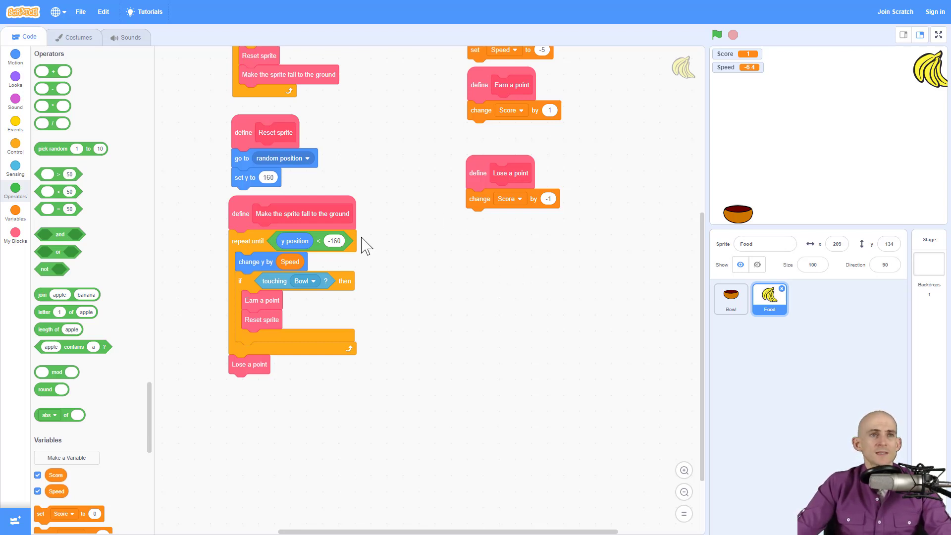
mouse_move(294, 262)
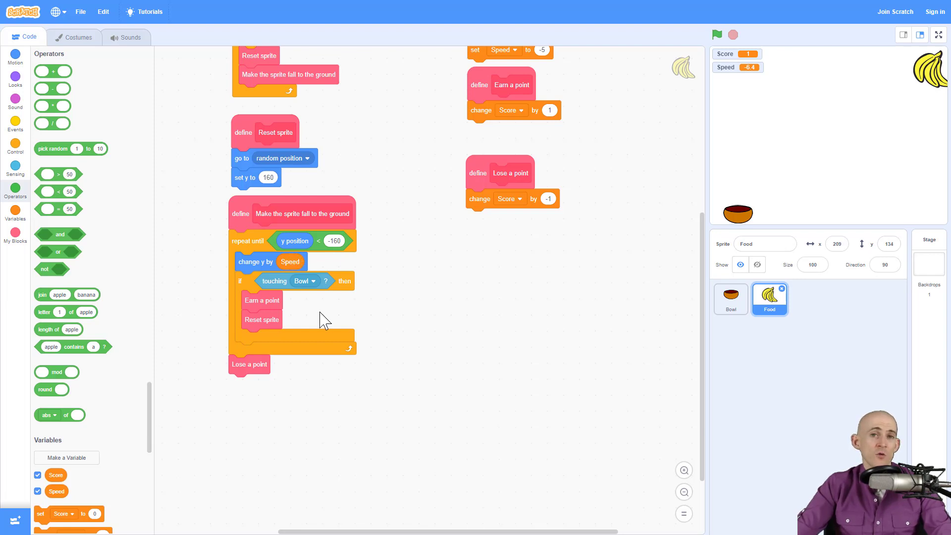
mouse_move(323, 281)
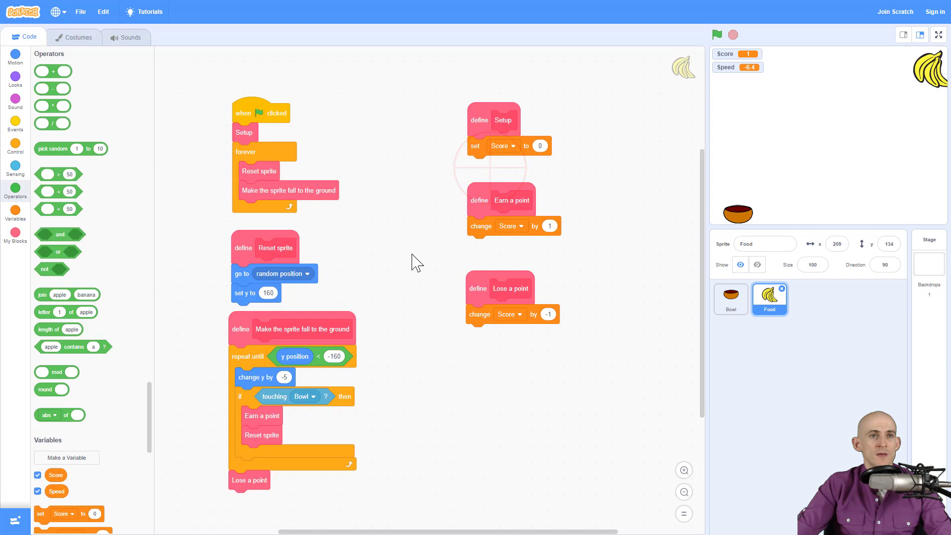
Add an if-else block with a Score > 0 condition to the workspace
scroll("down", 3)
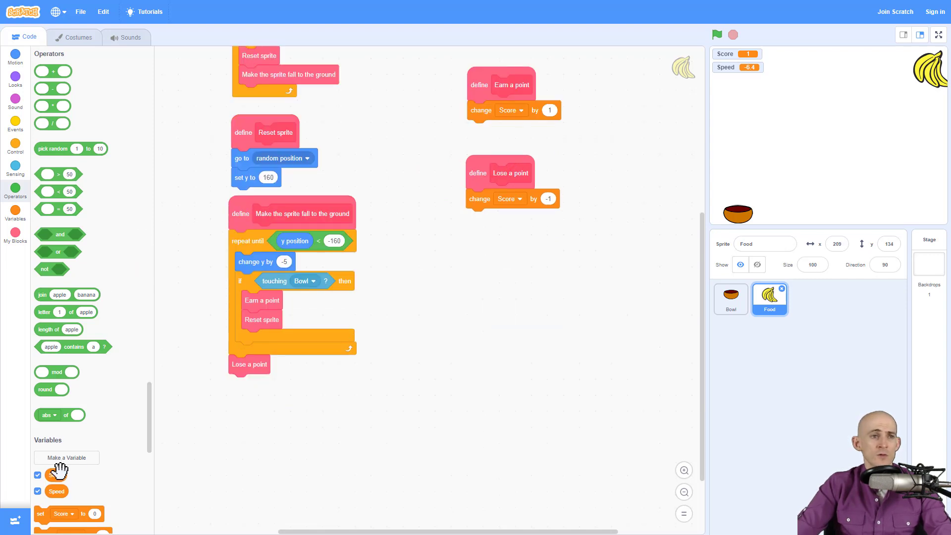
left_click(15, 146)
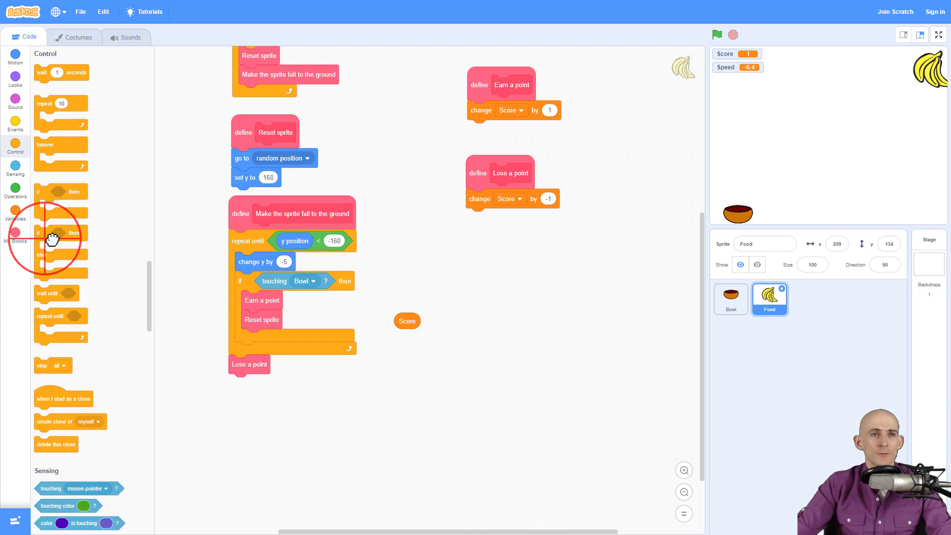
left_click_drag(51, 243, 425, 382)
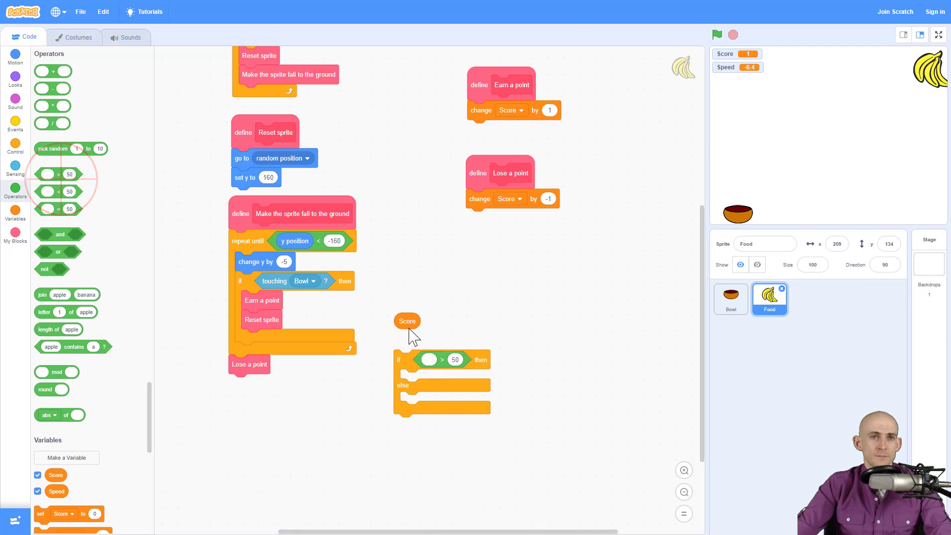
left_click_drag(407, 322, 430, 362)
type("0")
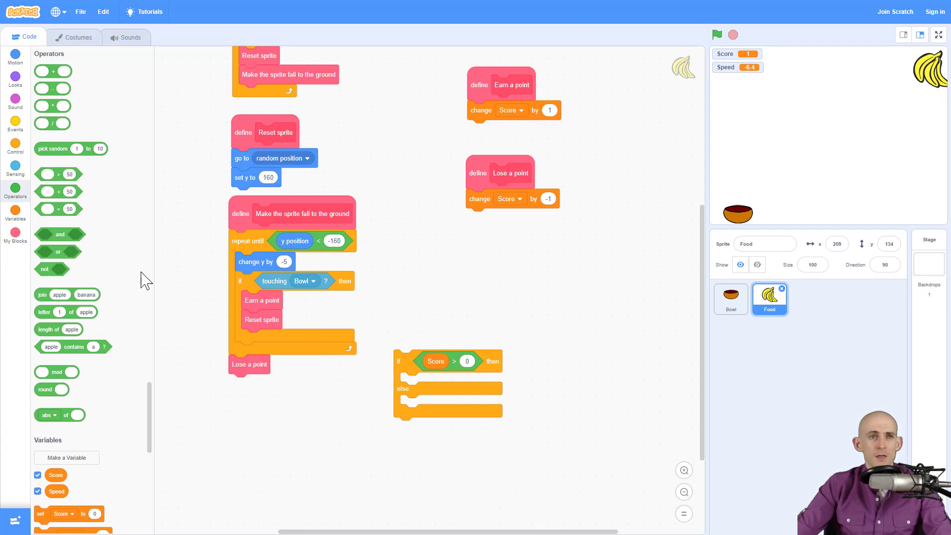
mouse_move(248, 267)
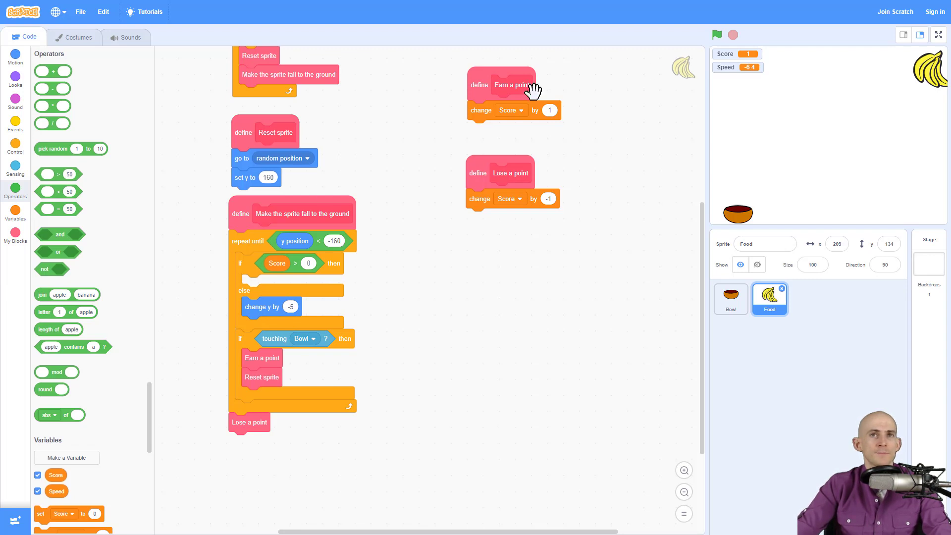
Test the game and add a new change y by block beside the script
left_click(717, 35)
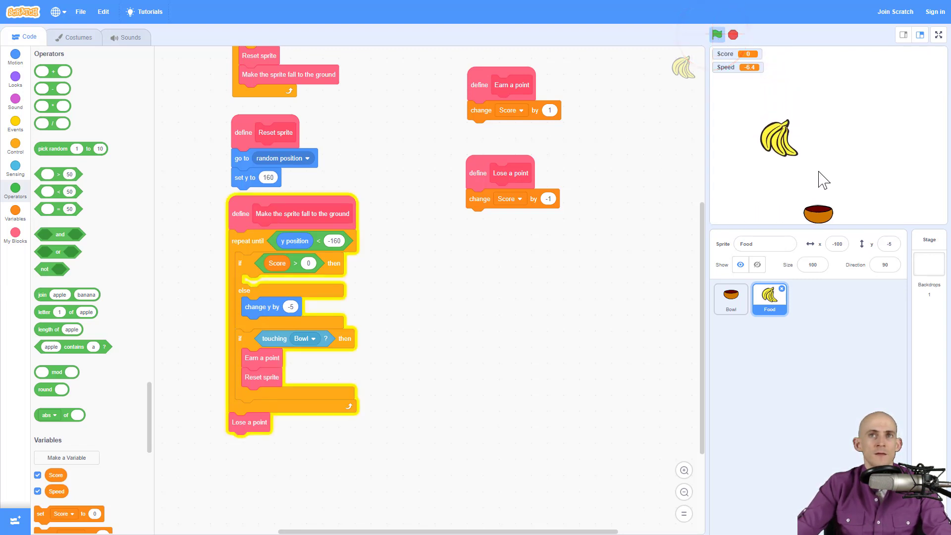
left_click(717, 34)
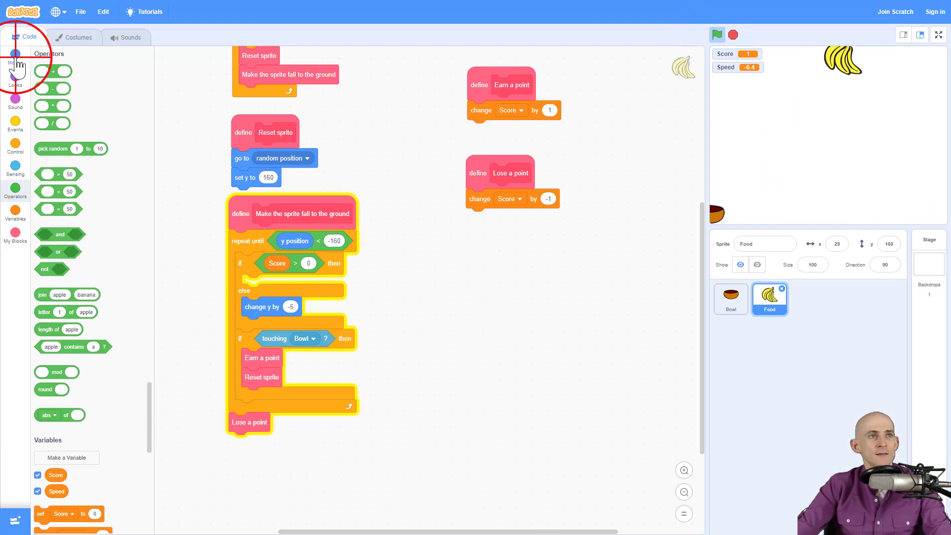
left_click(14, 57)
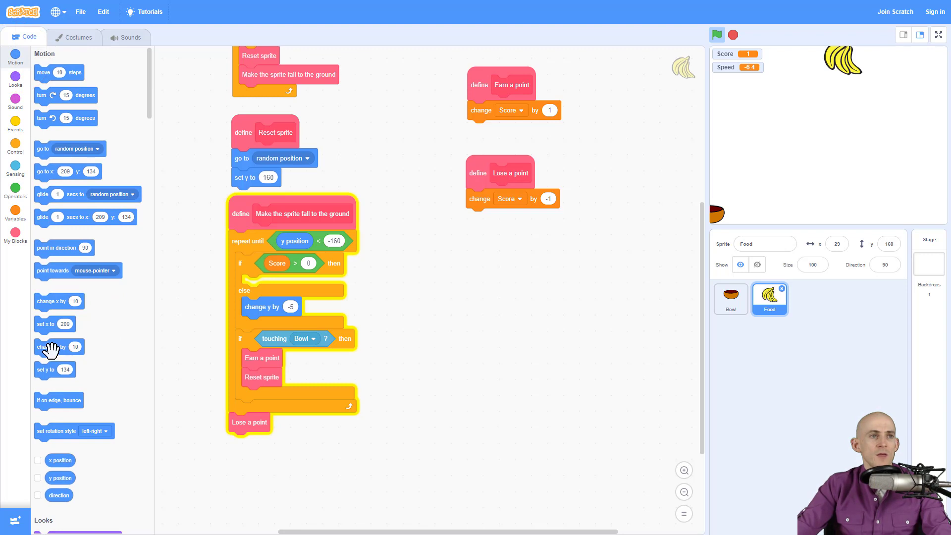
left_click_drag(52, 347, 368, 289)
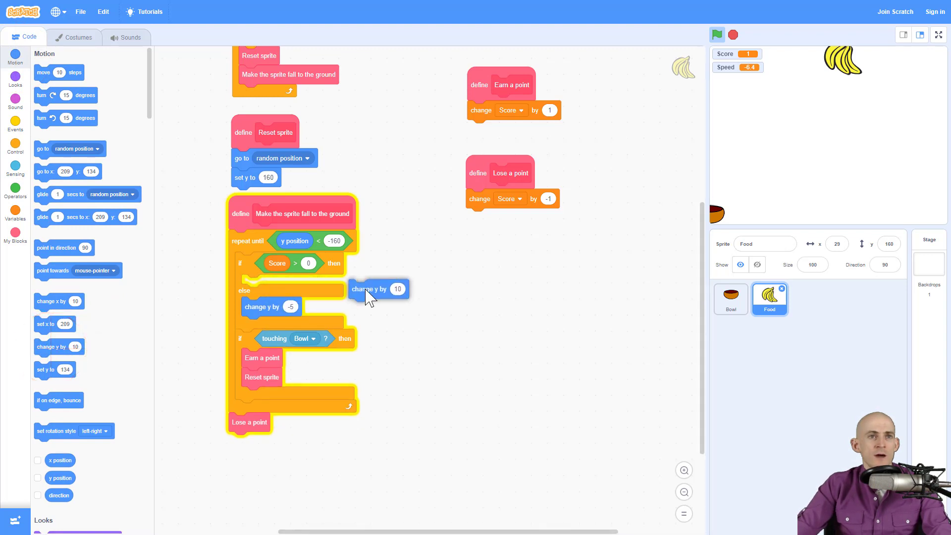
left_click_drag(367, 289, 416, 287)
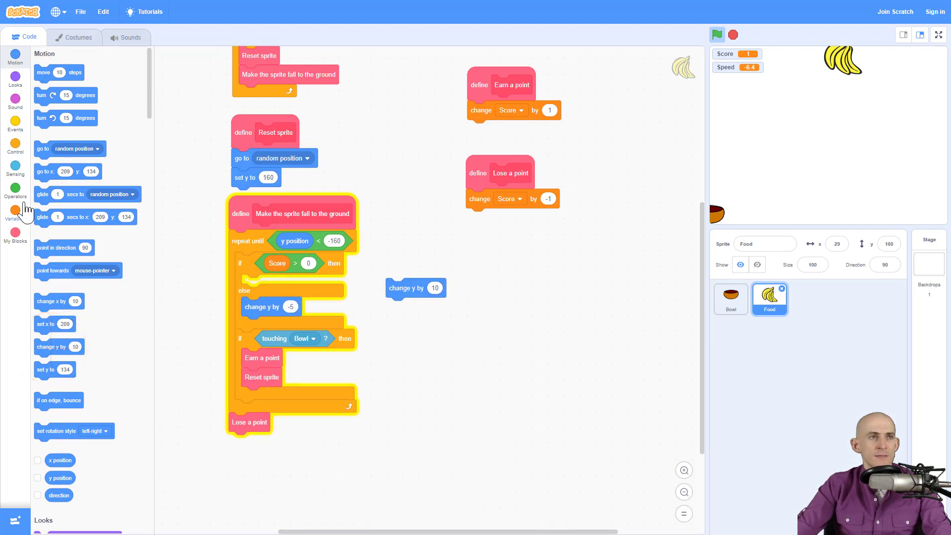
Make the new block change y by -5 minus Score inside the if's then branch
left_click(16, 191)
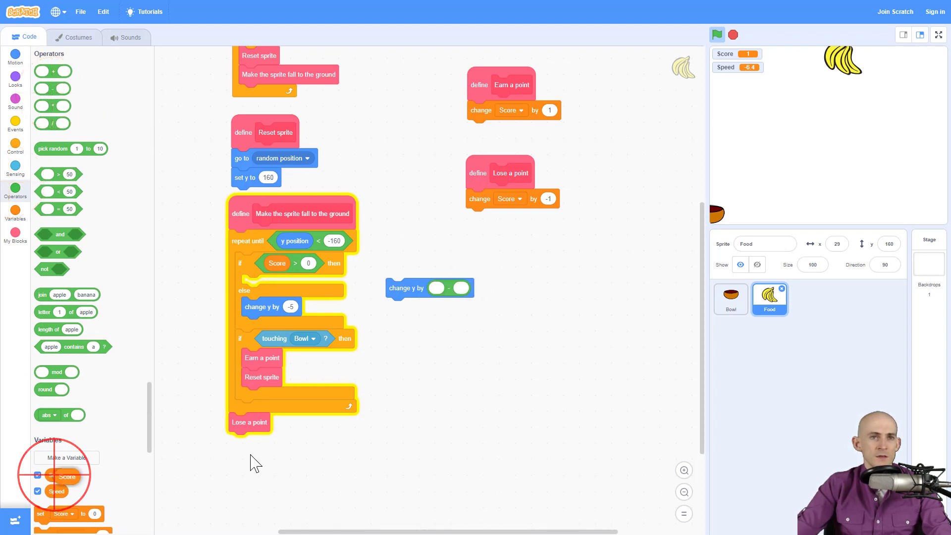
left_click_drag(64, 474, 461, 288)
type("-5")
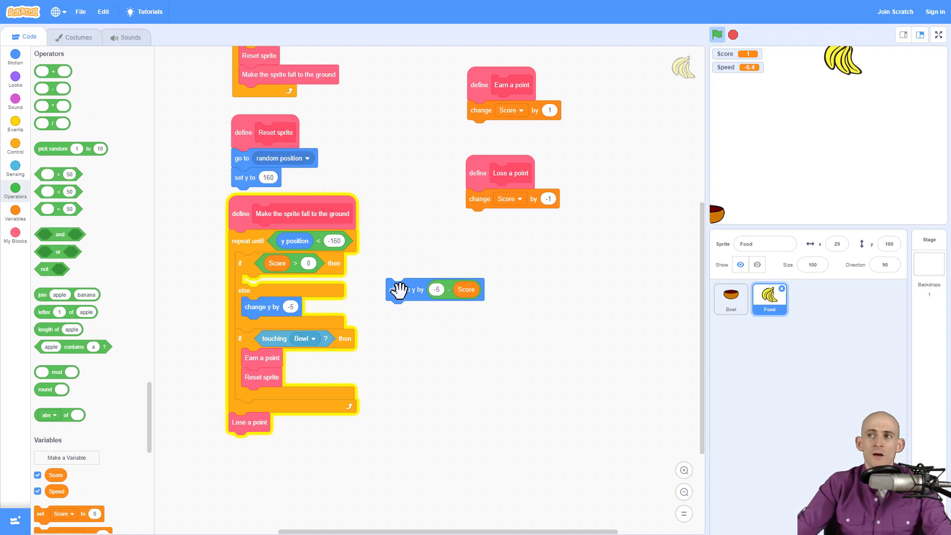
left_click_drag(407, 289, 262, 286)
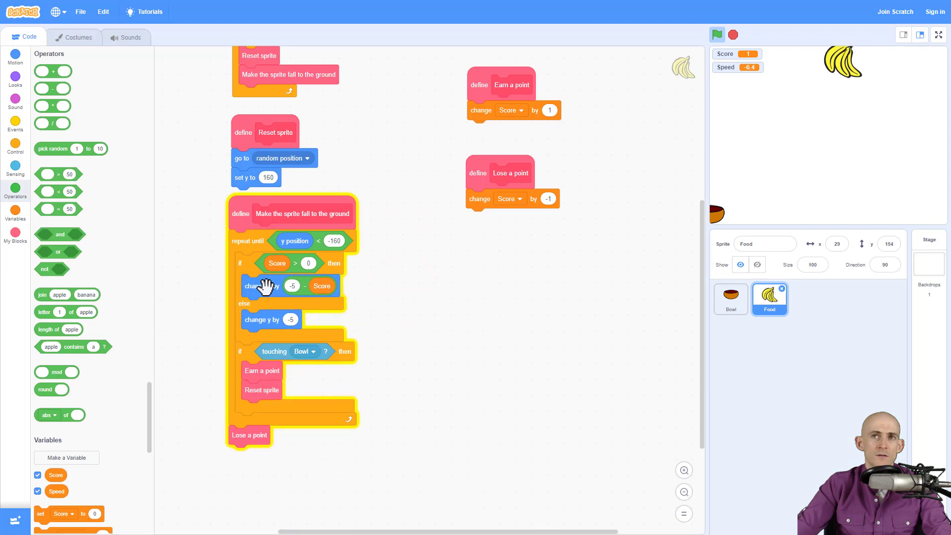
left_click(717, 34)
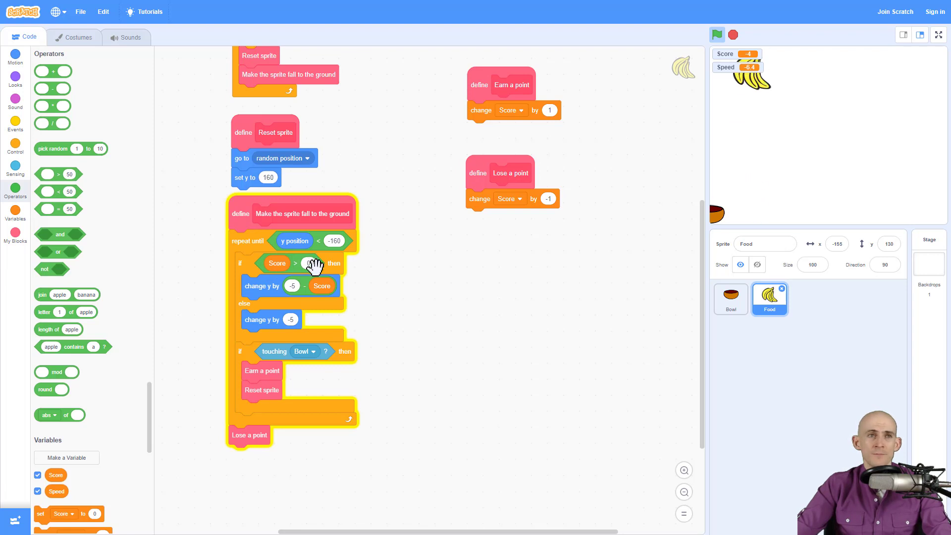
left_click(291, 286)
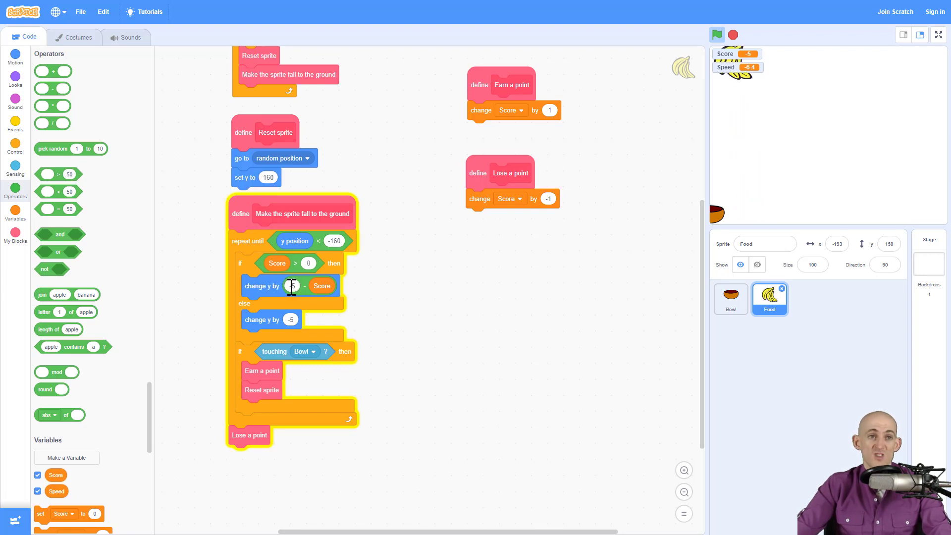